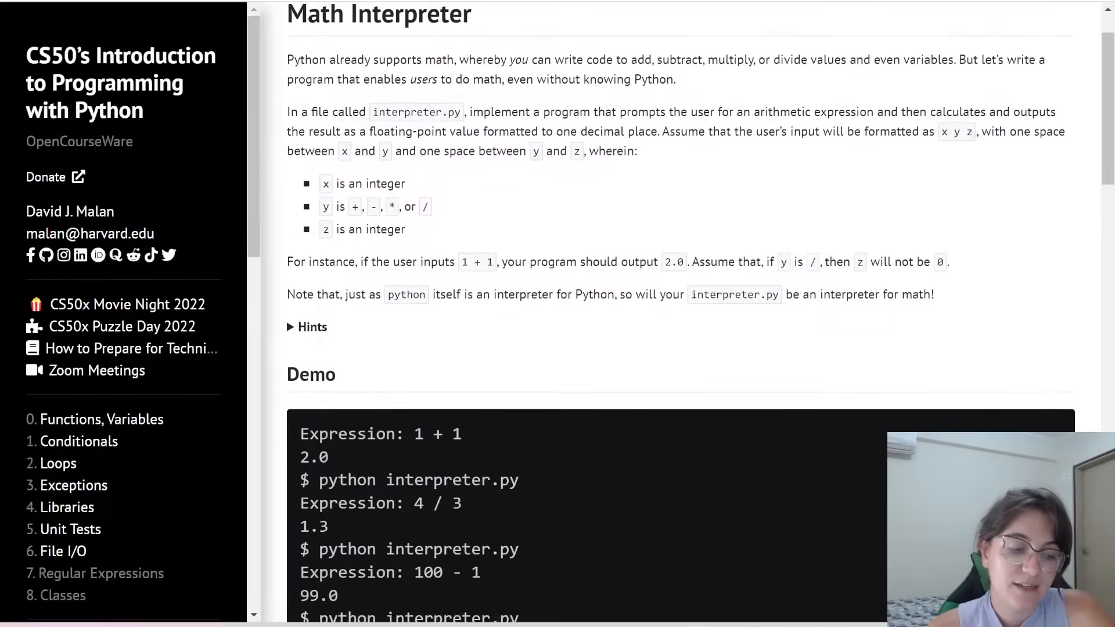
- Write line 2 as expression = input("Expression: ") to read the user's expression
scroll(down, 3)
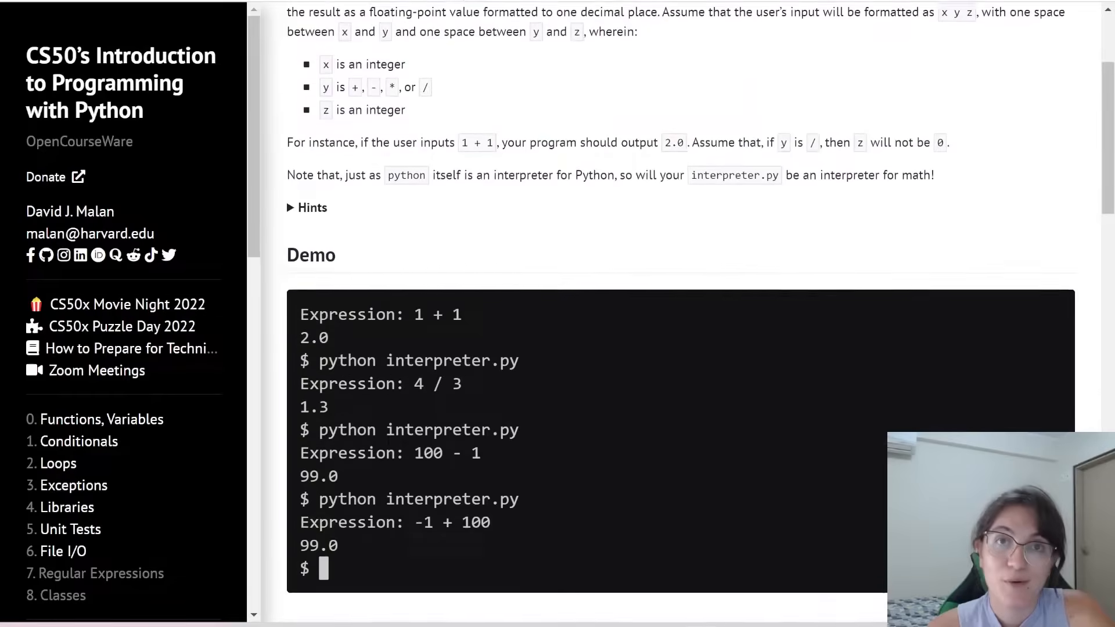
scroll(down, 3)
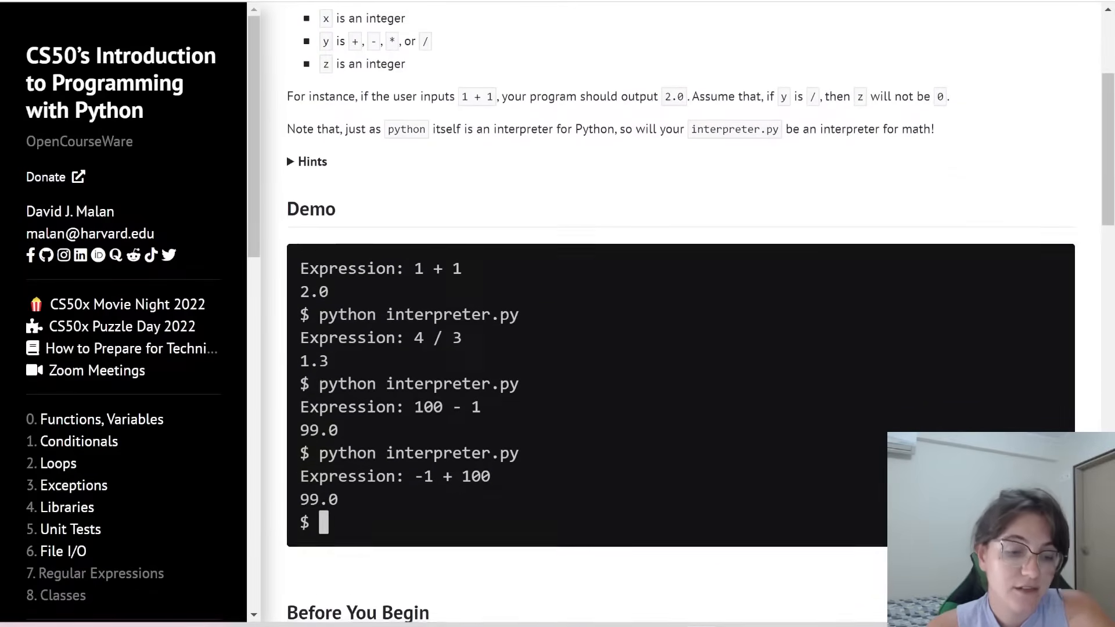
scroll(down, 3)
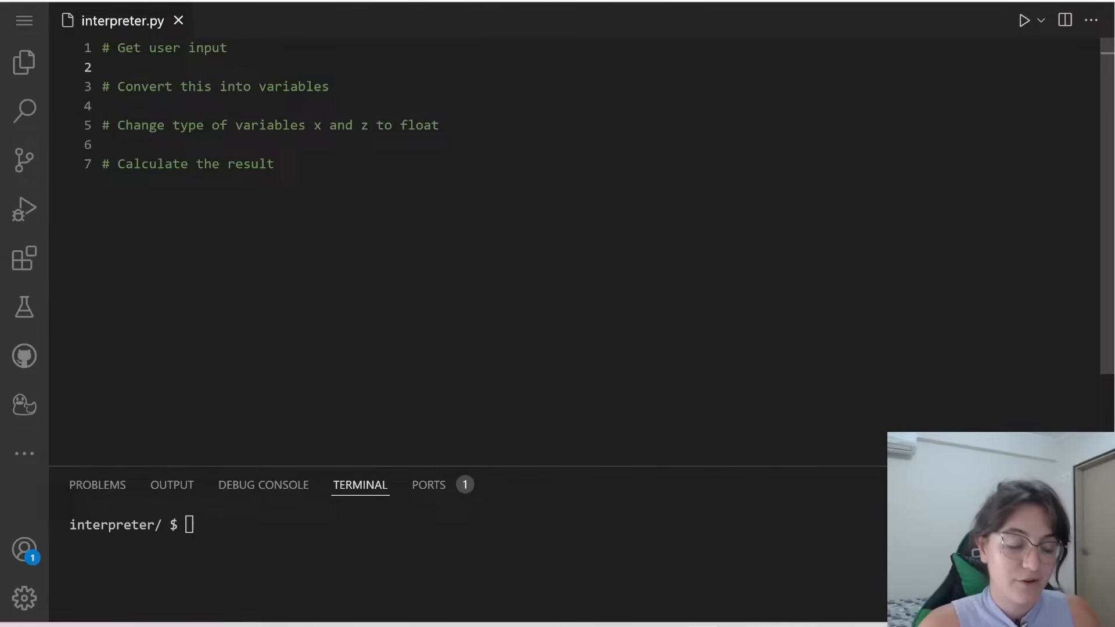
text(expression)
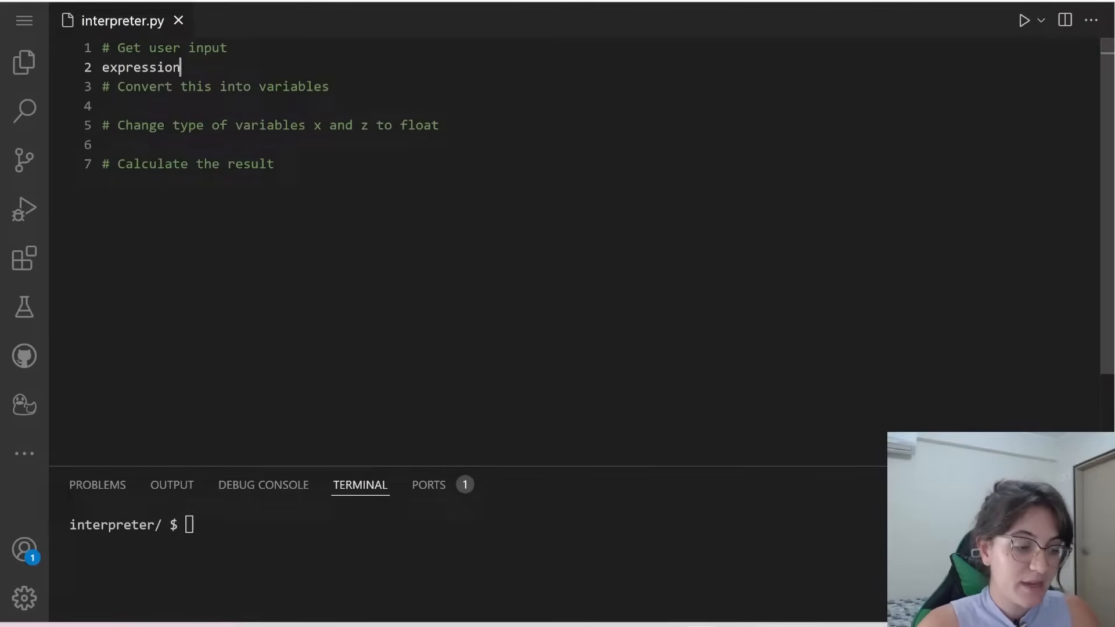
text(= input(")
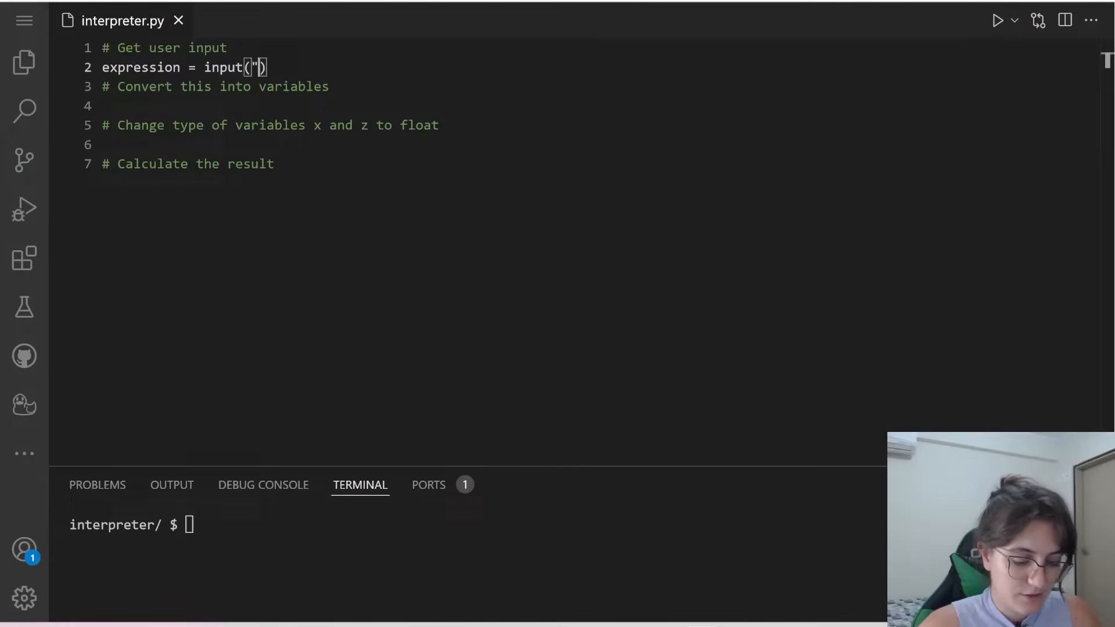
text(Expression)
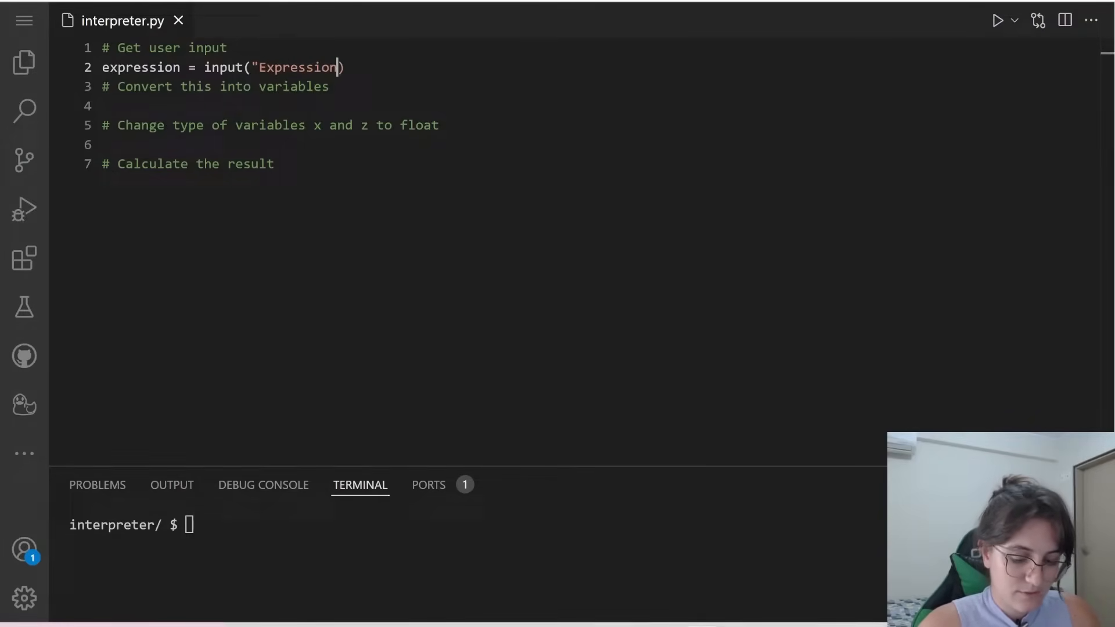
text(: ")
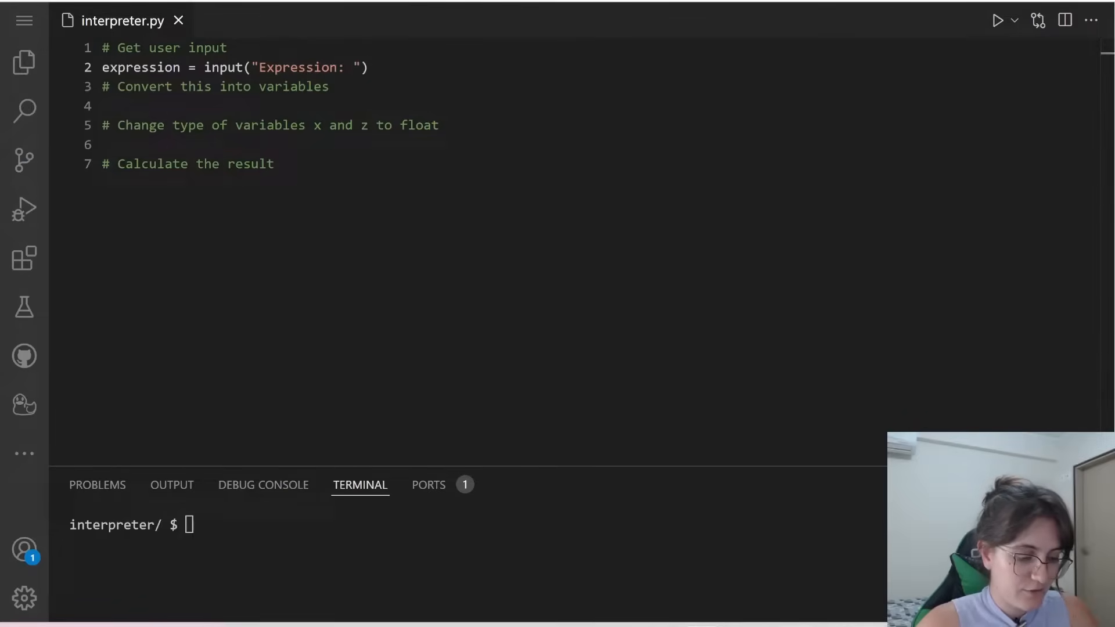
- Run python interpreter.py in the terminal and begin entering an expression at the prompt
text(python interpreter.py)
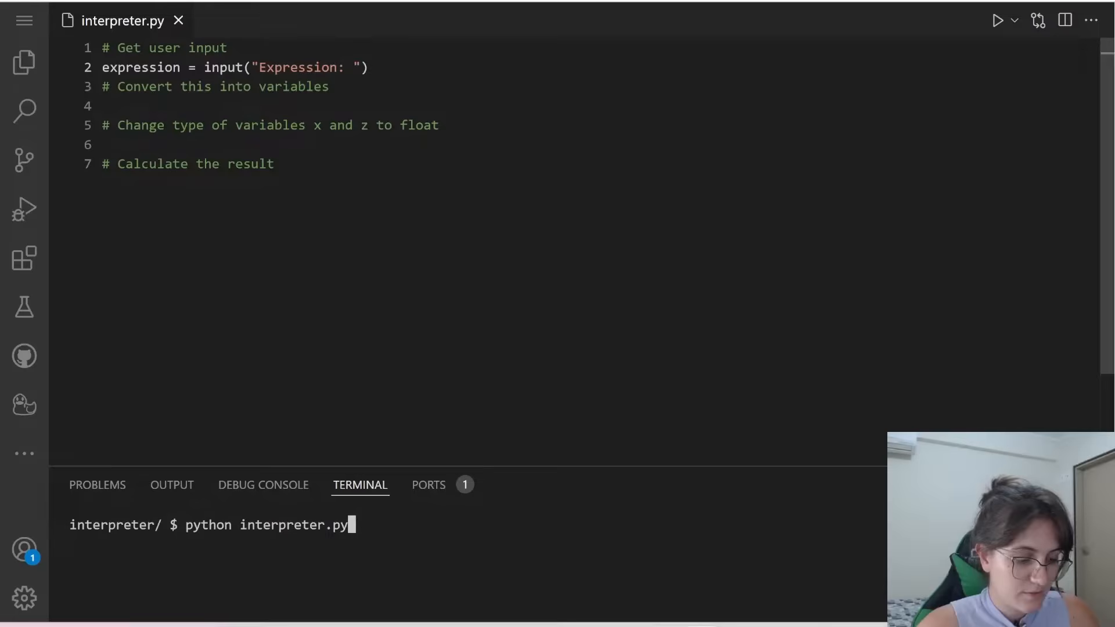
key(Return)
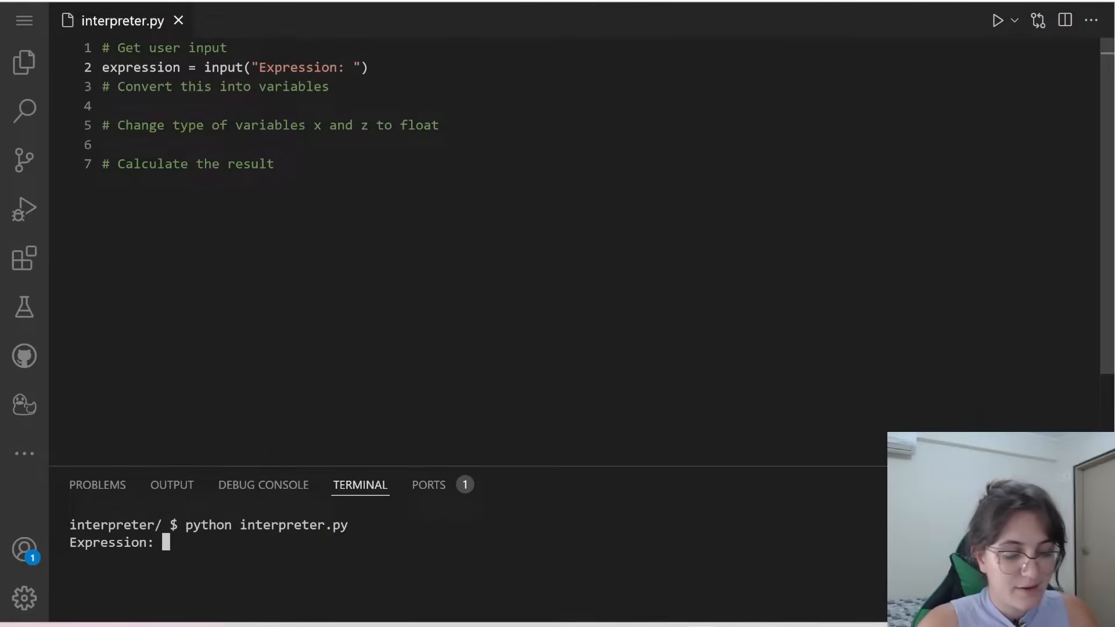
text(1)
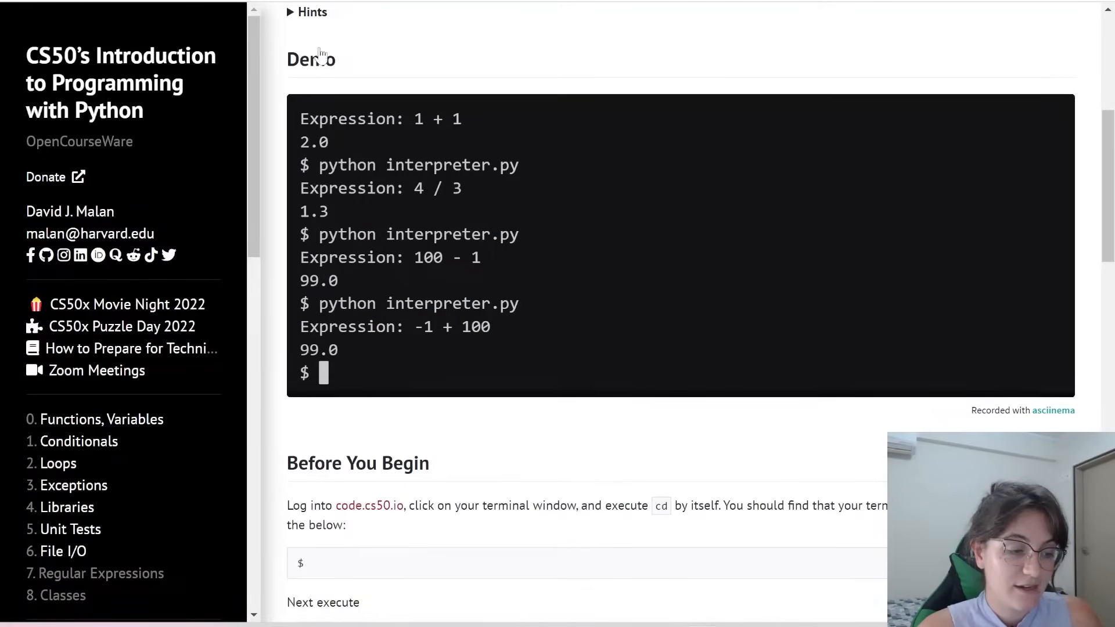
- Expand the Hints section showing how split assigns the expression's parts to x, y and z
click(311, 12)
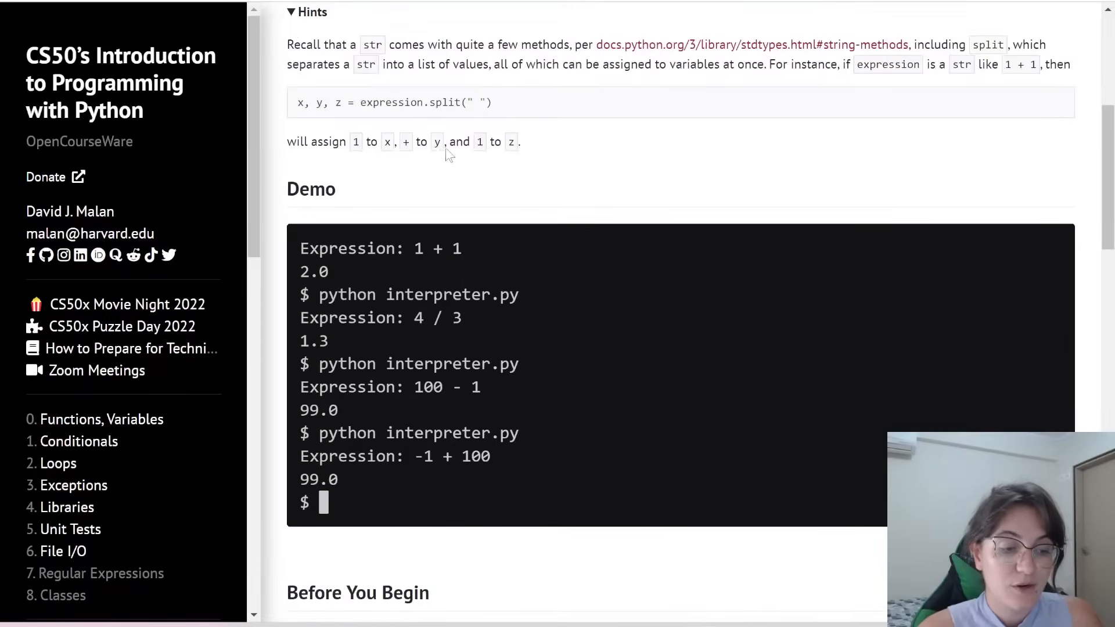
mouse_move(511, 24)
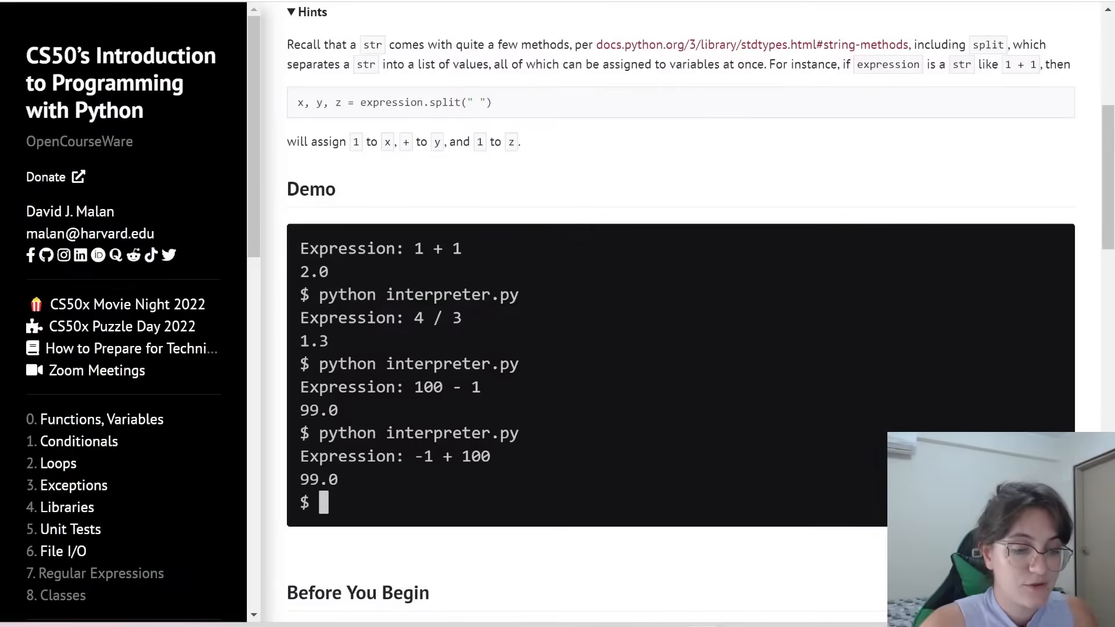
- Scroll the problem page up to the Hints line x, y, z = expression.split(" ")
scroll(up, 3)
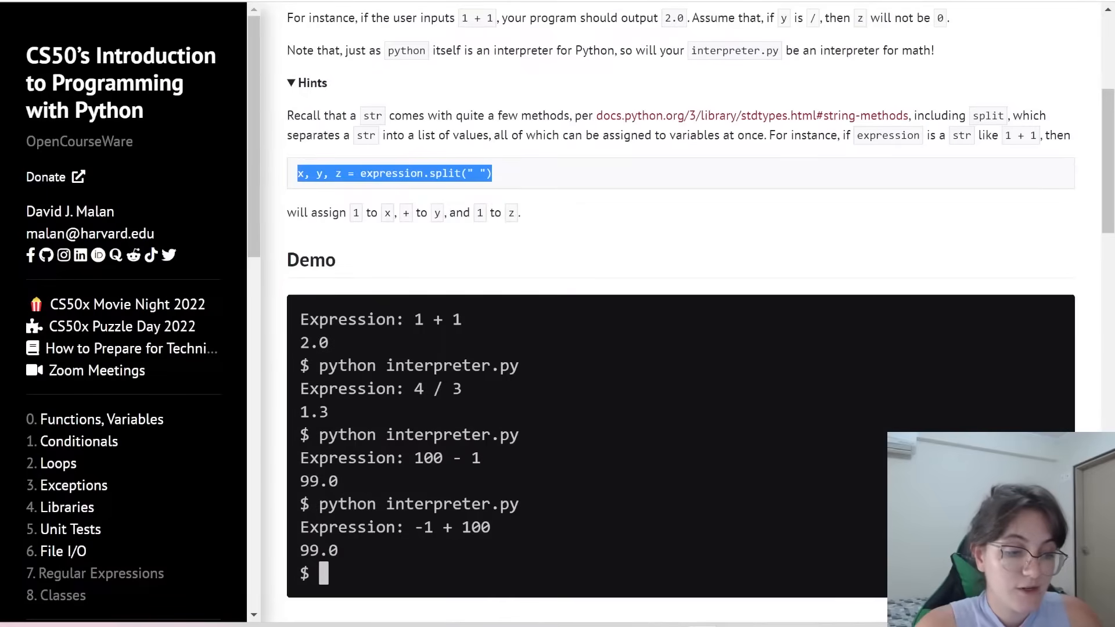
scroll(up, 3)
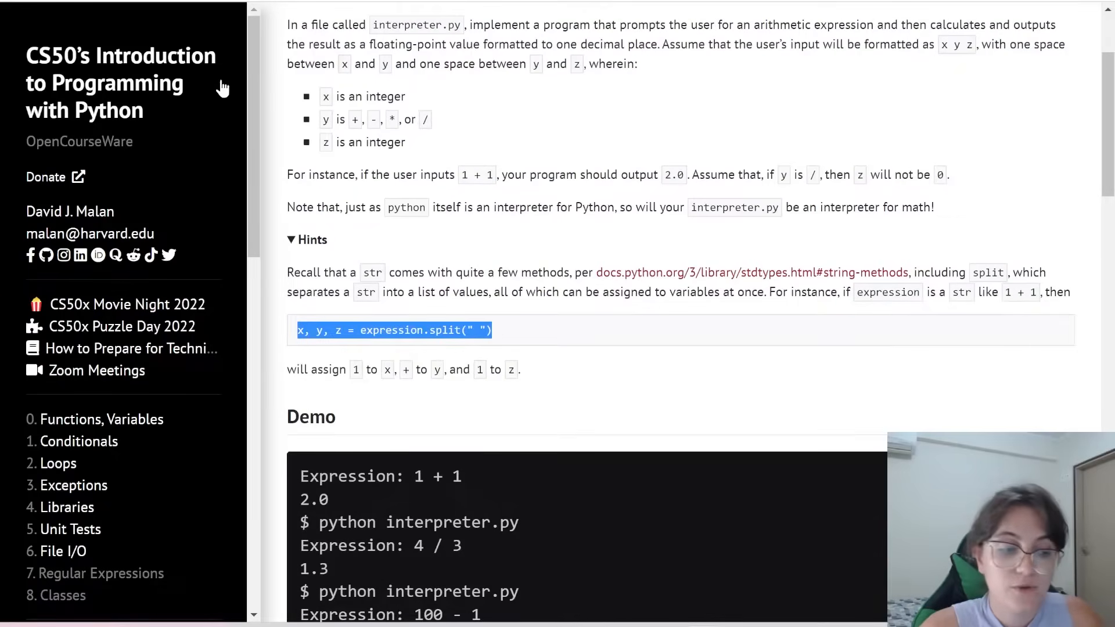
mouse_move(478, 227)
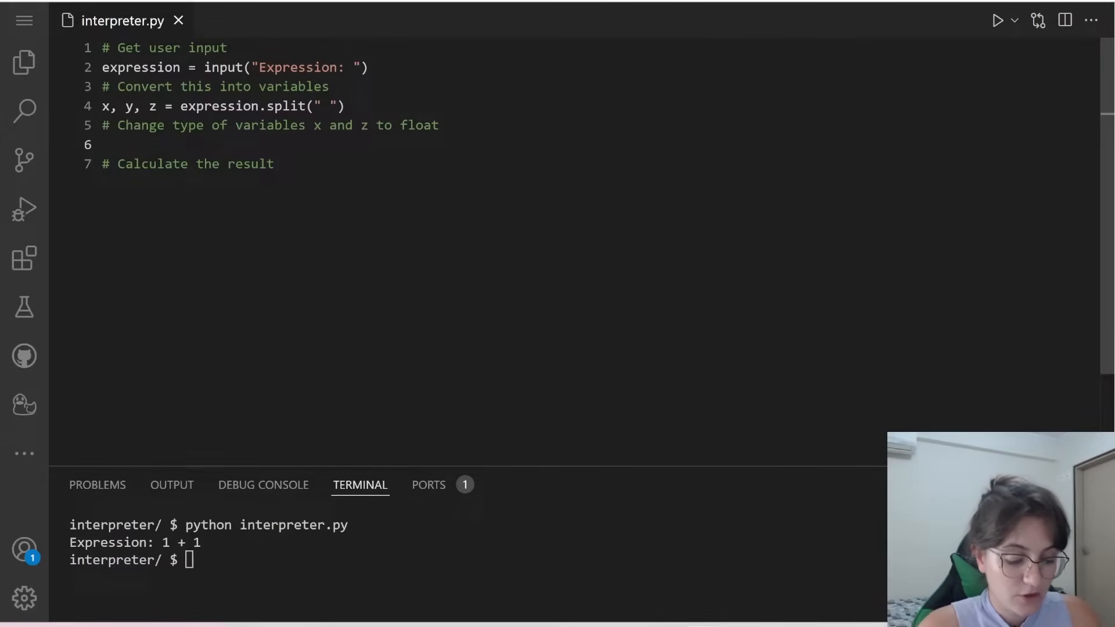
- Write new_x = float(x) and new_z = float(z) to convert the operands to floats
text(new_)
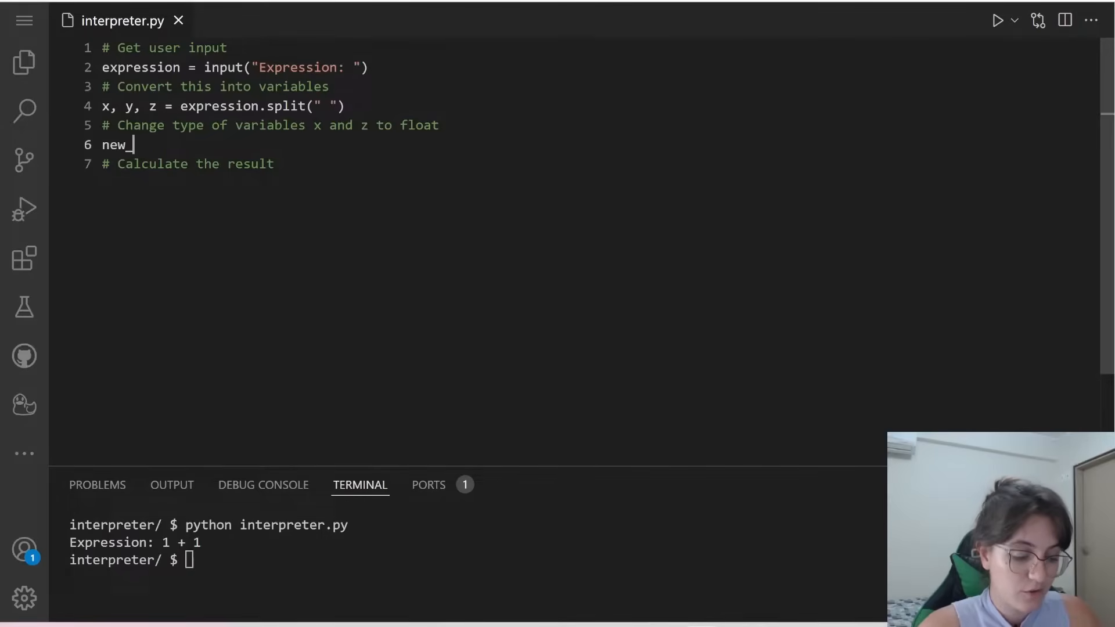
text(_x, new)
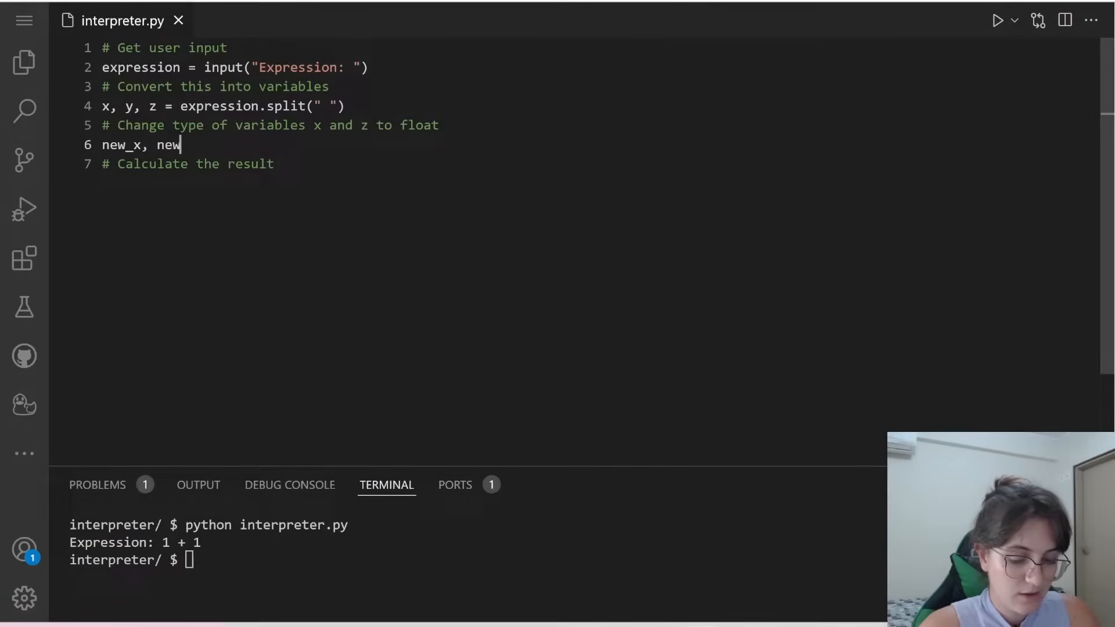
key(Backspace)
text(=)
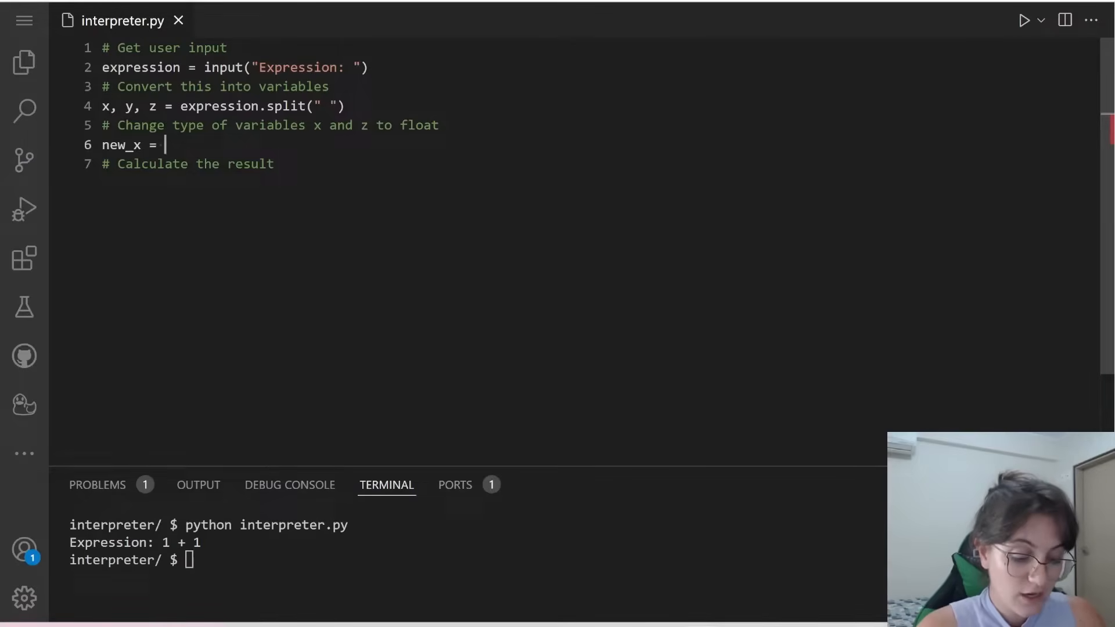
text(float())
text(new_z)
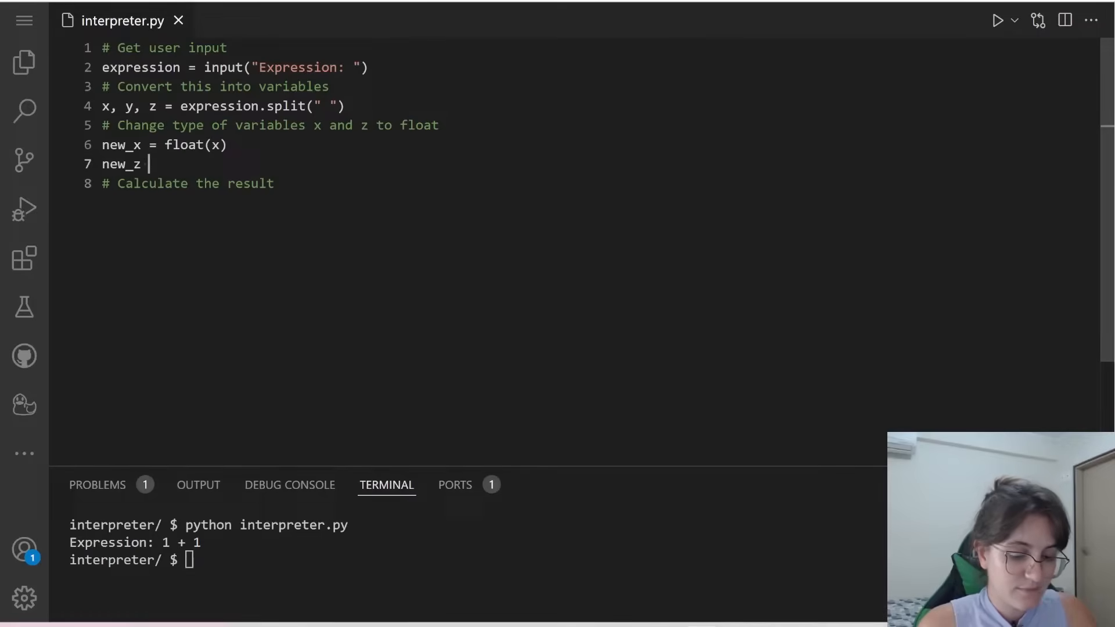
text(= float(z))
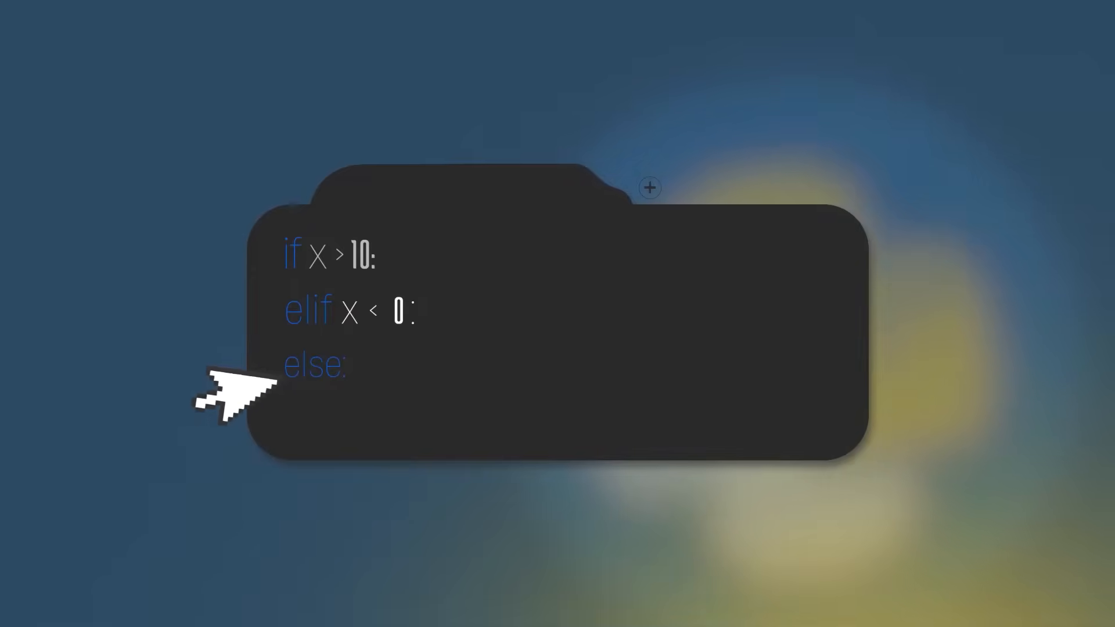
mouse_move(1002, 470)
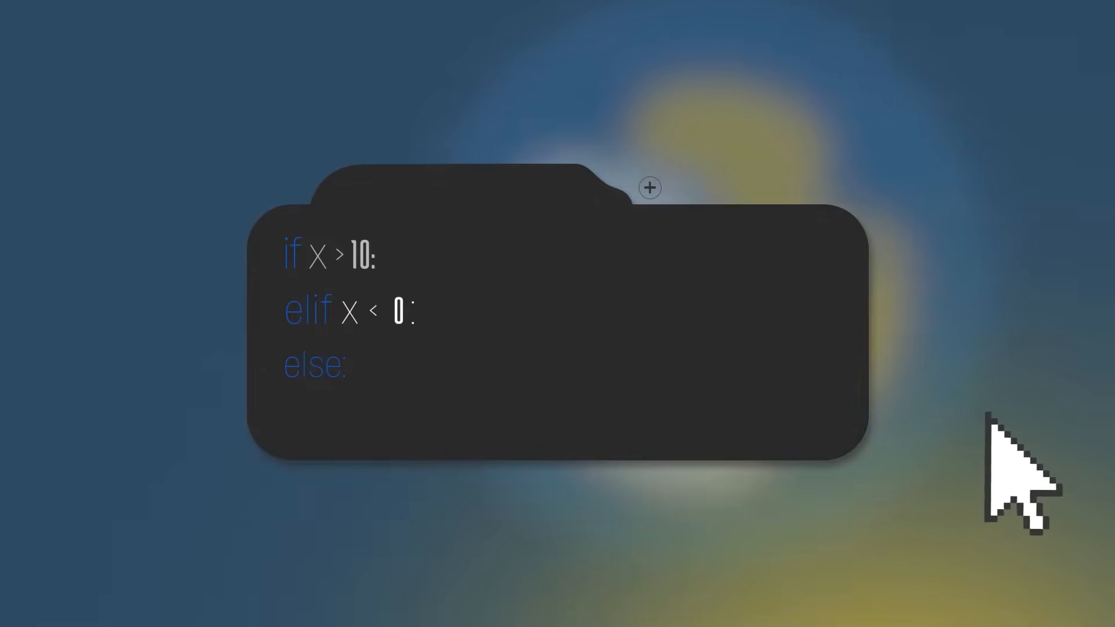